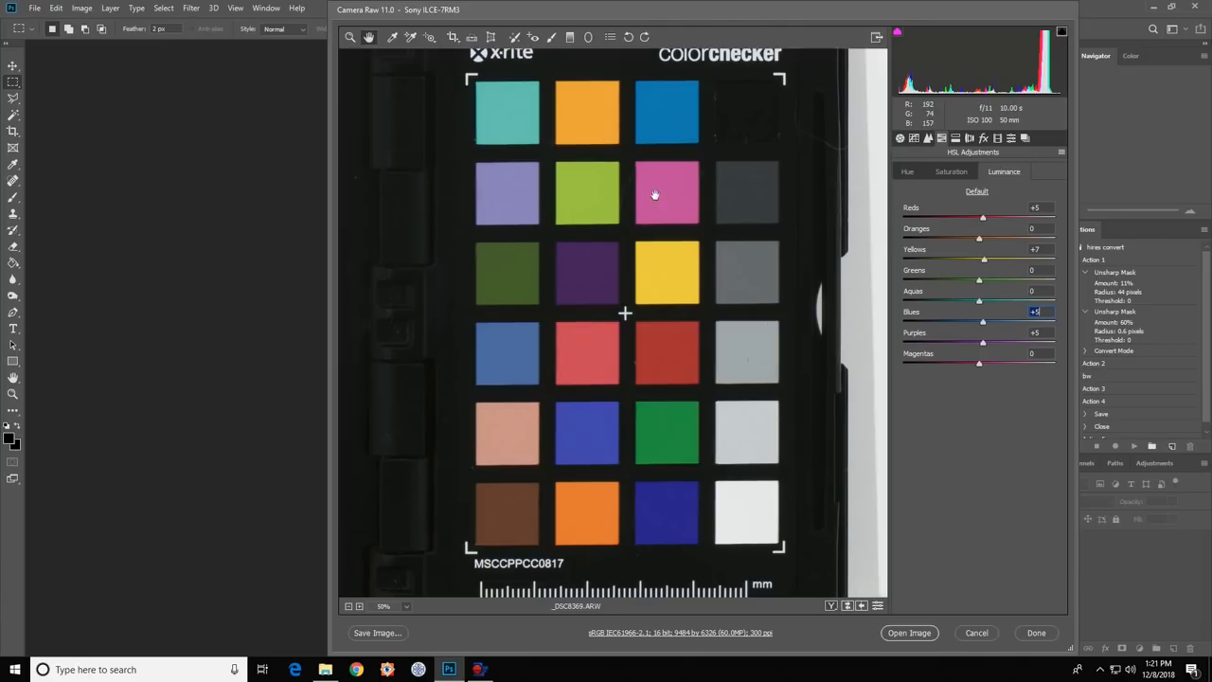
pyautogui.moveTo(1057, 375)
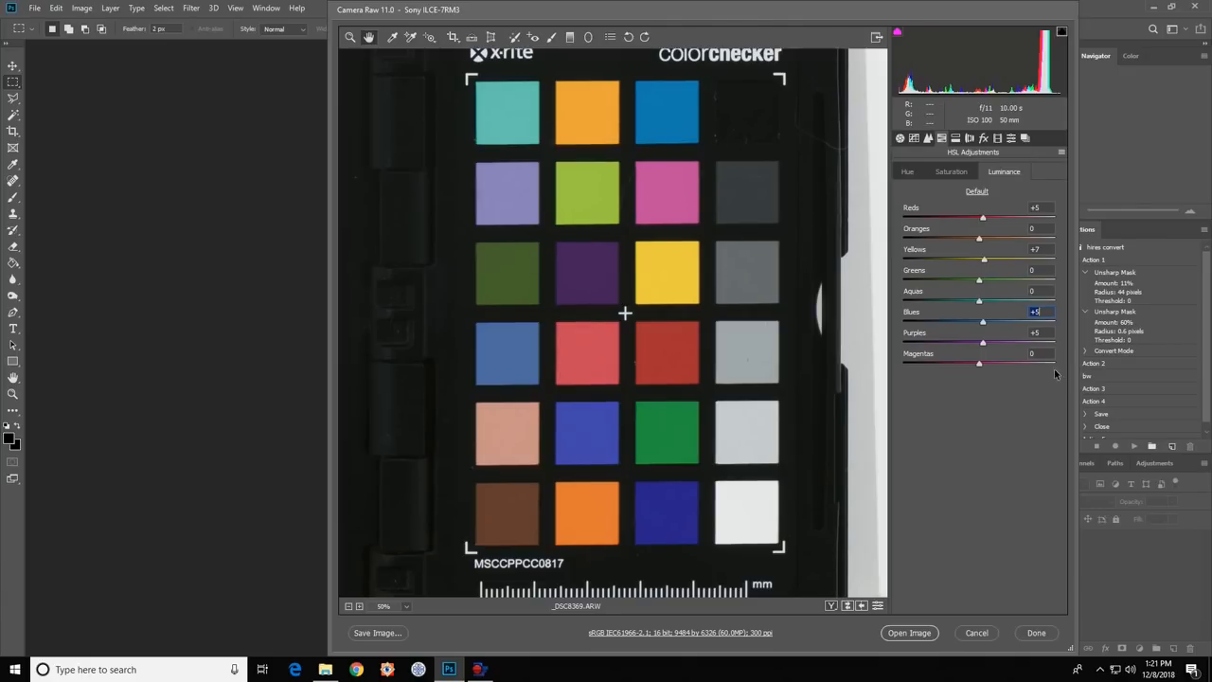
# - Brighten the Magentas luminance slightly, then nudge the Magentas hue to match the chart patches
pyautogui.moveTo(978, 364); pyautogui.dragTo(981, 364)
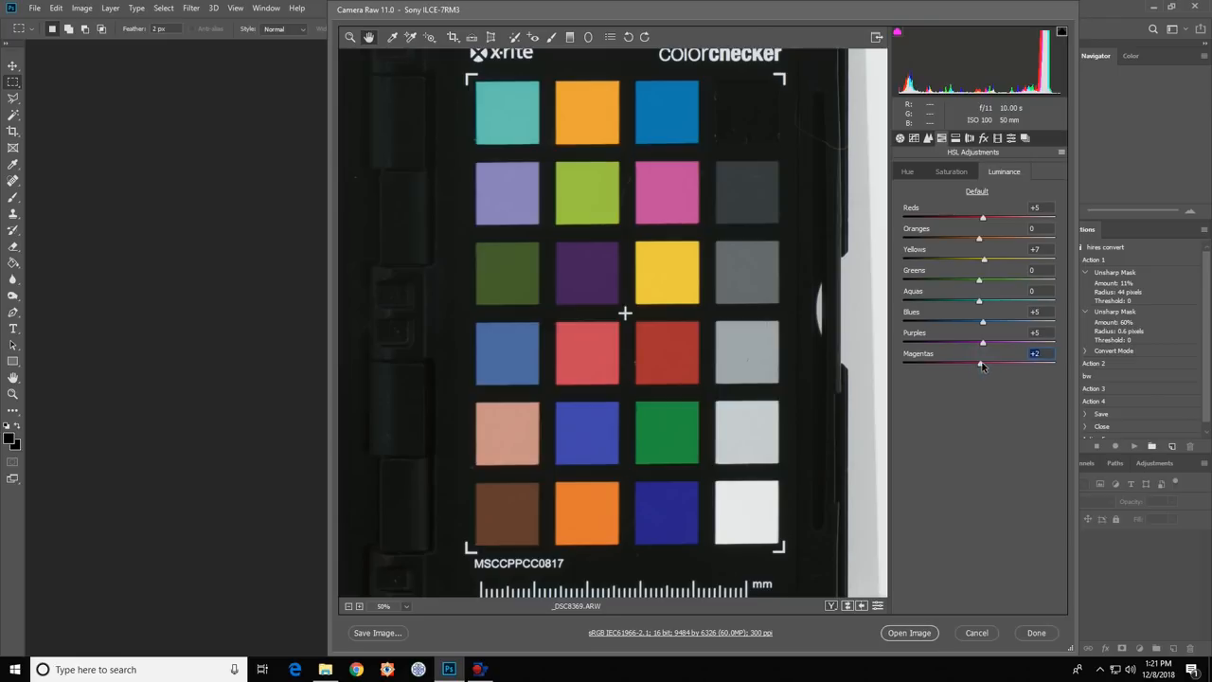
pyautogui.moveTo(981, 363); pyautogui.dragTo(988, 364)
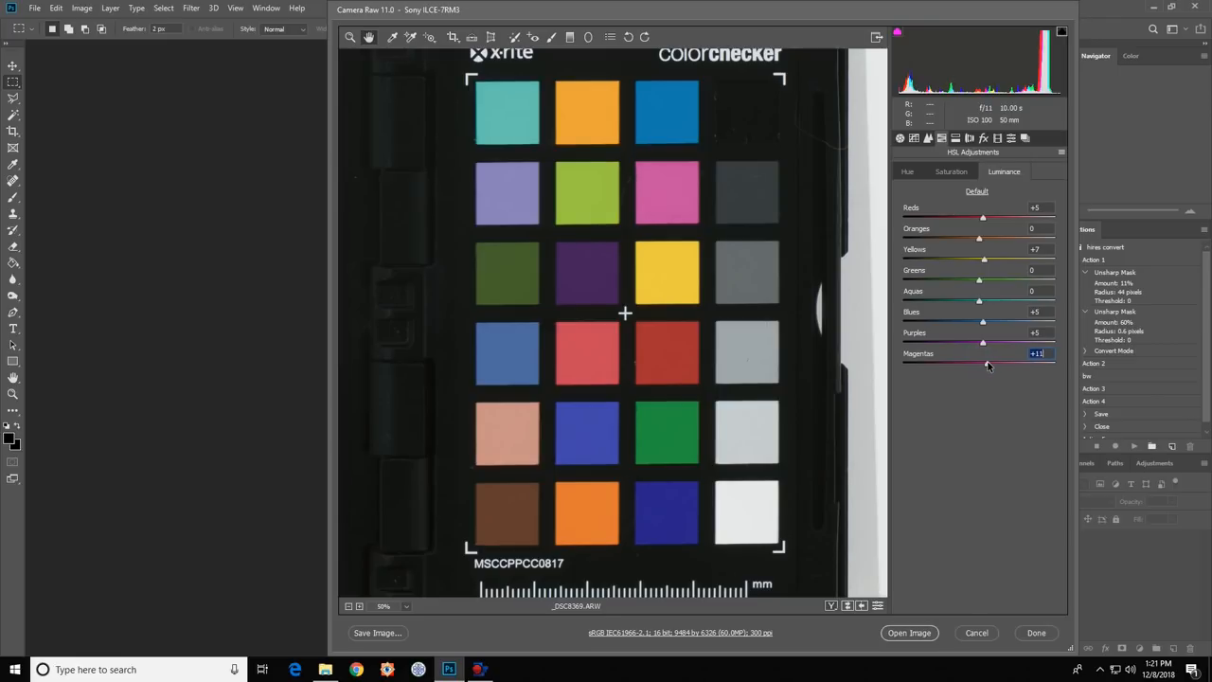
pyautogui.moveTo(988, 364); pyautogui.dragTo(977, 363)
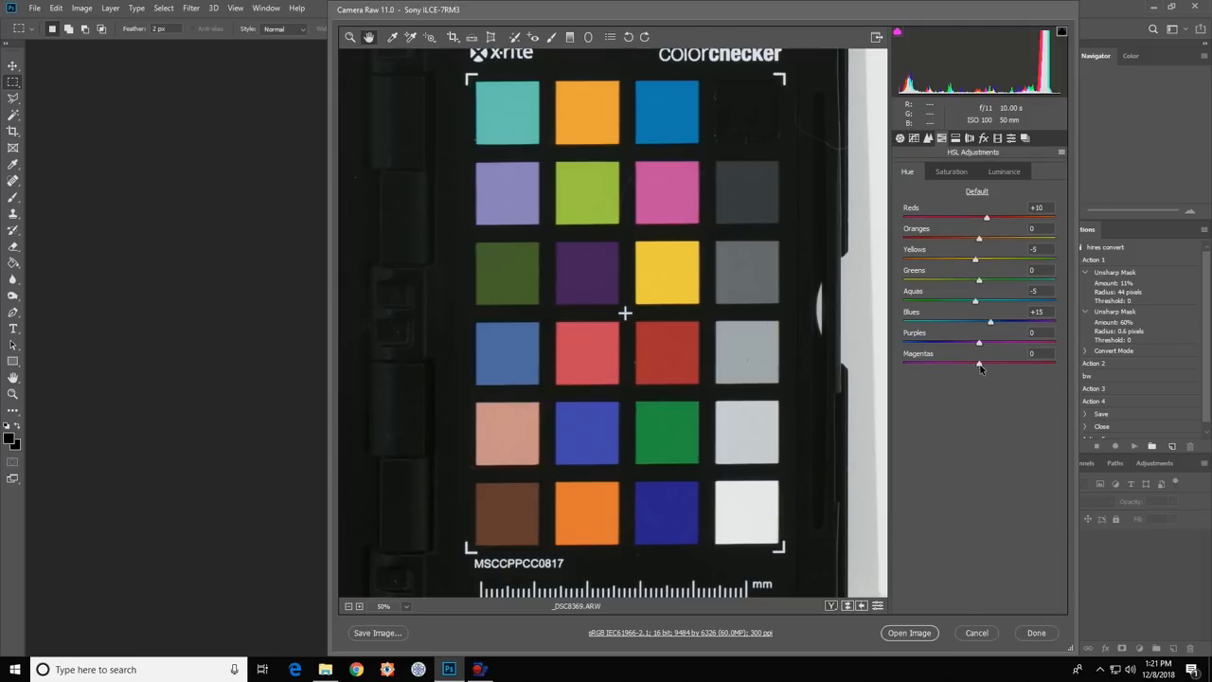
pyautogui.moveTo(981, 367); pyautogui.dragTo(988, 367)
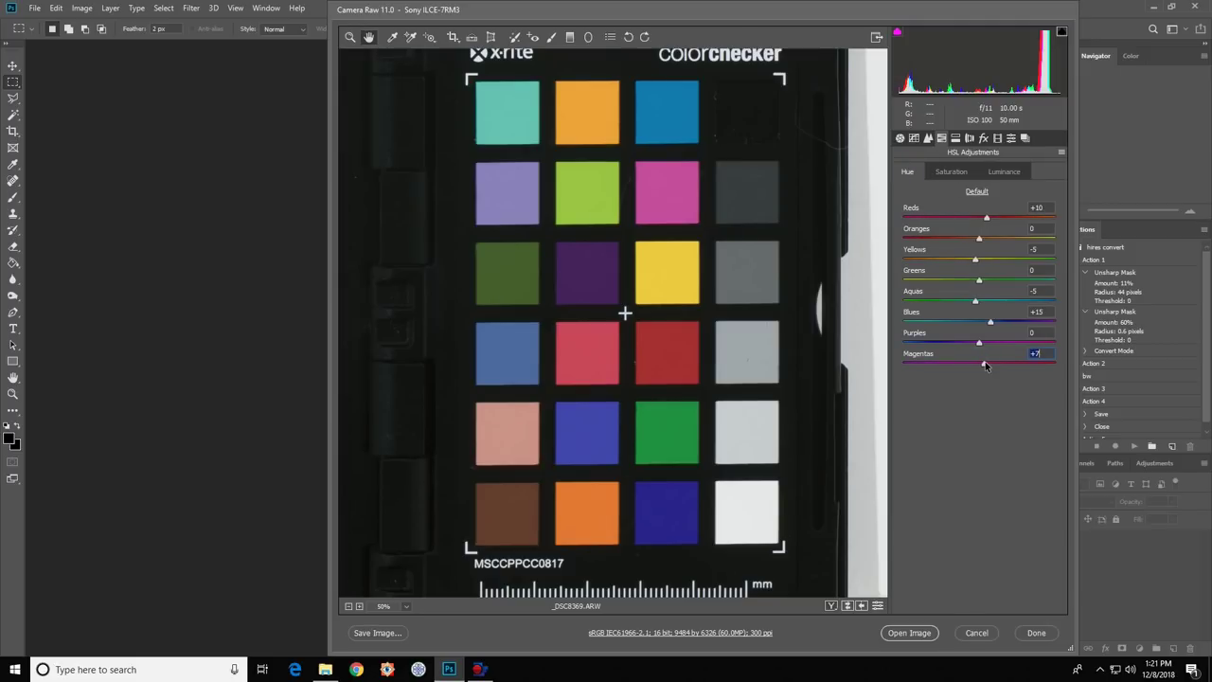
pyautogui.moveTo(988, 364); pyautogui.dragTo(983, 363)
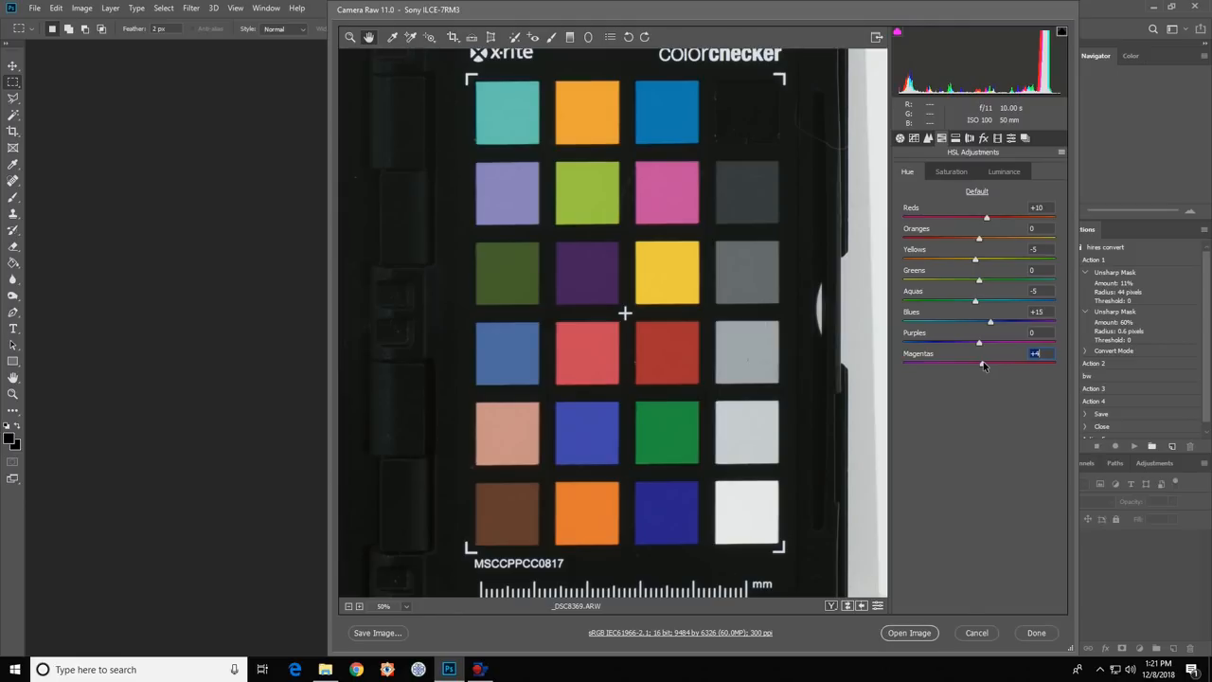
pyautogui.moveTo(977, 363); pyautogui.dragTo(980, 364)
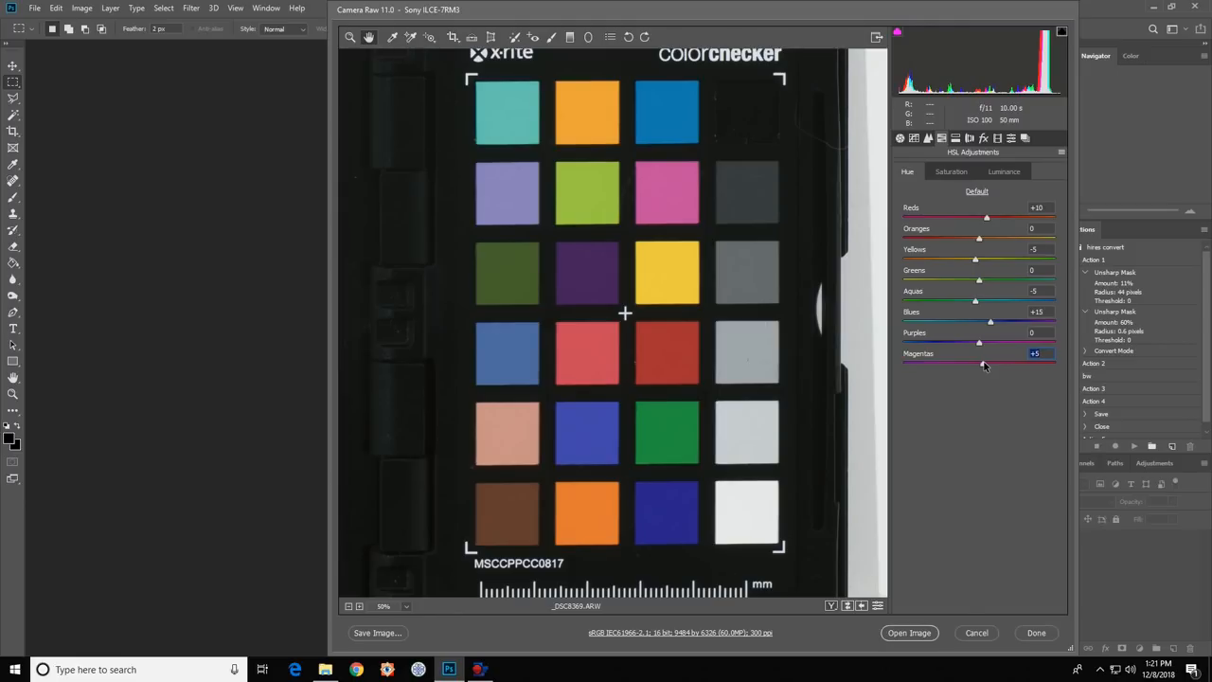
pyautogui.moveTo(981, 379)
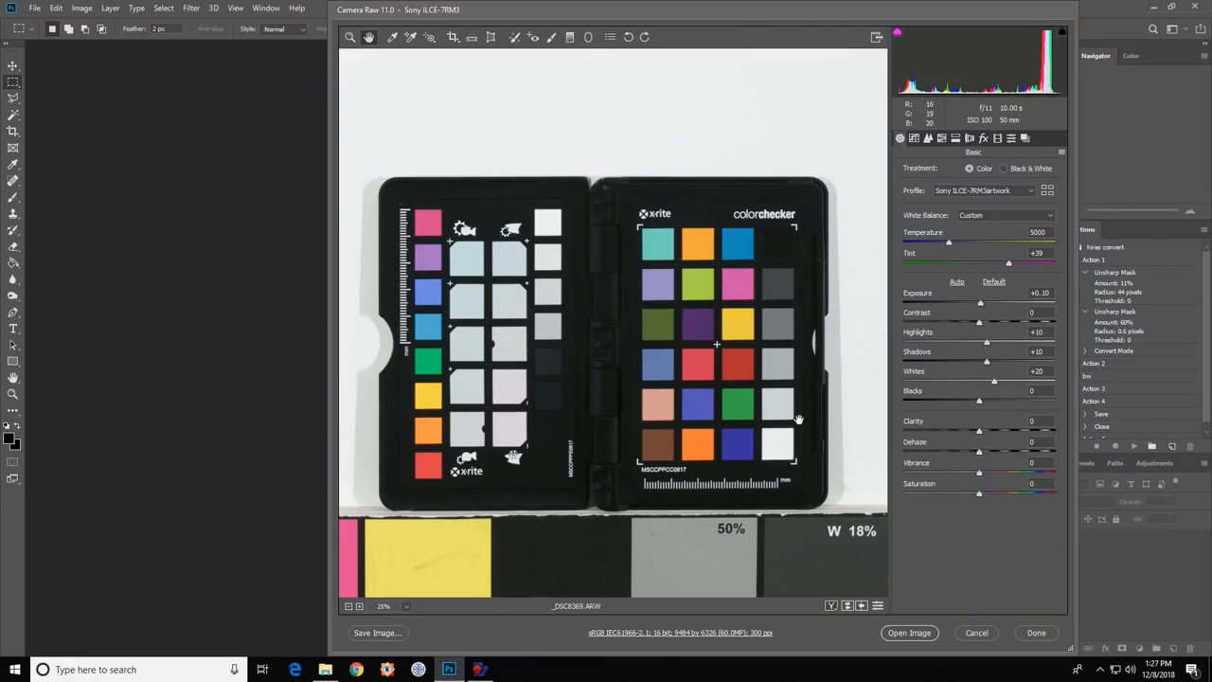
pyautogui.moveTo(778, 432)
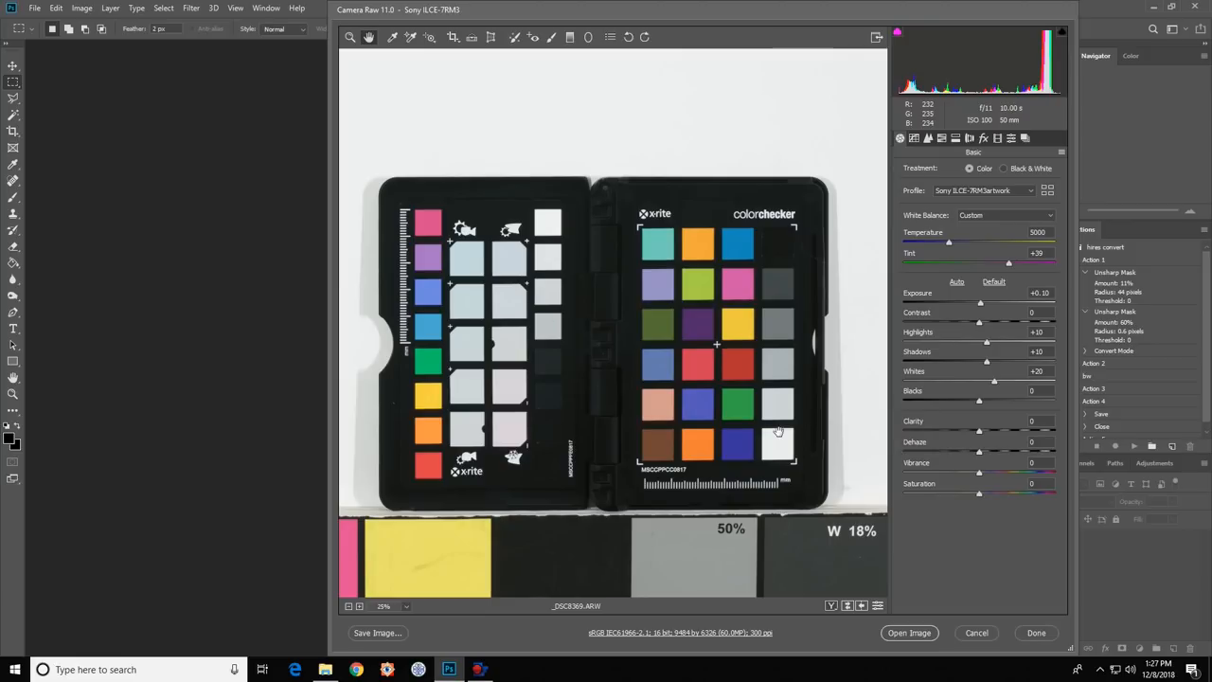
pyautogui.moveTo(827, 420)
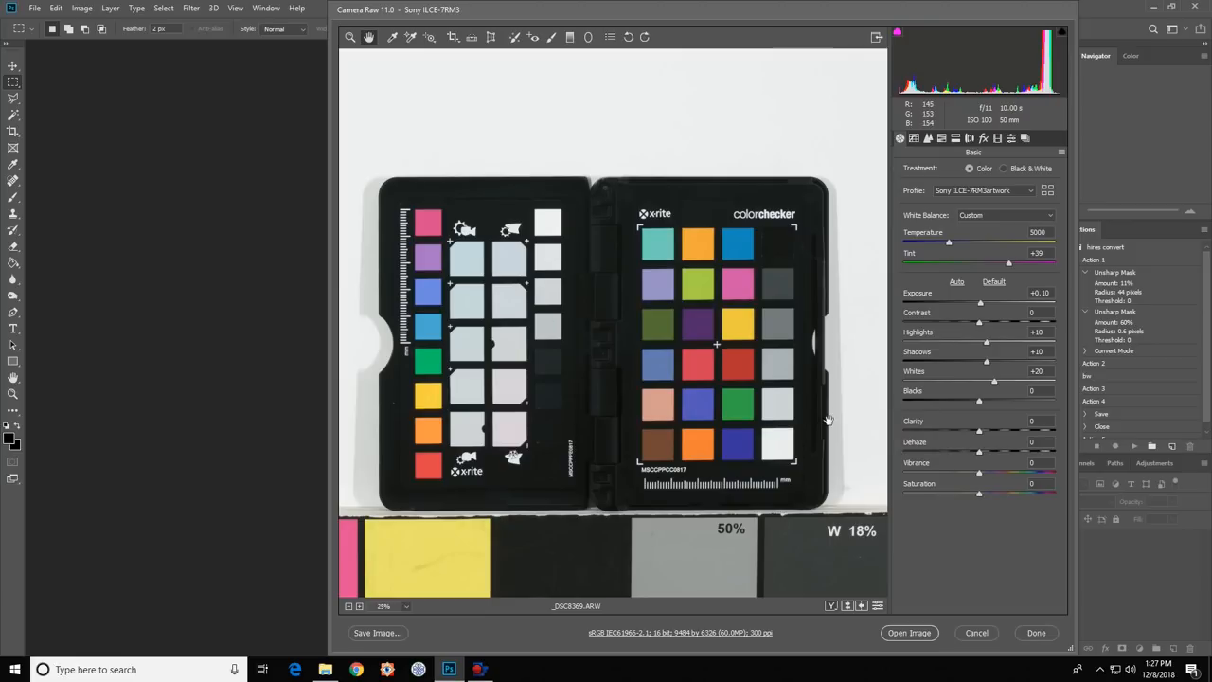
pyautogui.moveTo(824, 492)
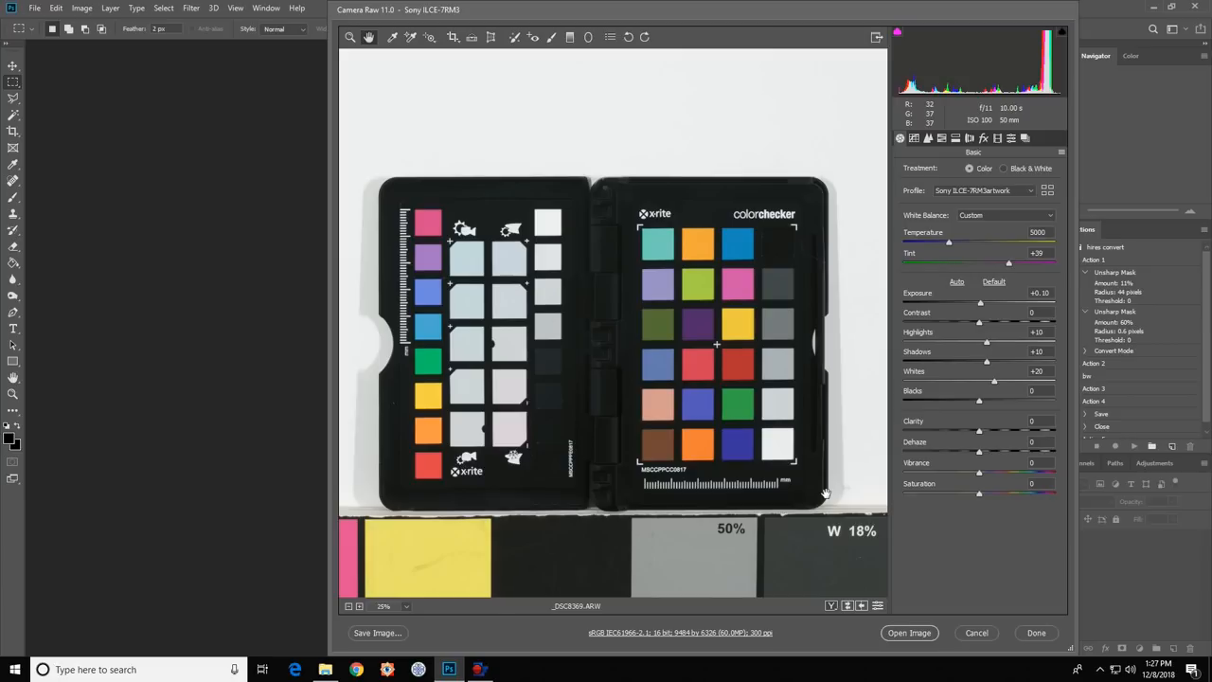
pyautogui.click(1061, 151)
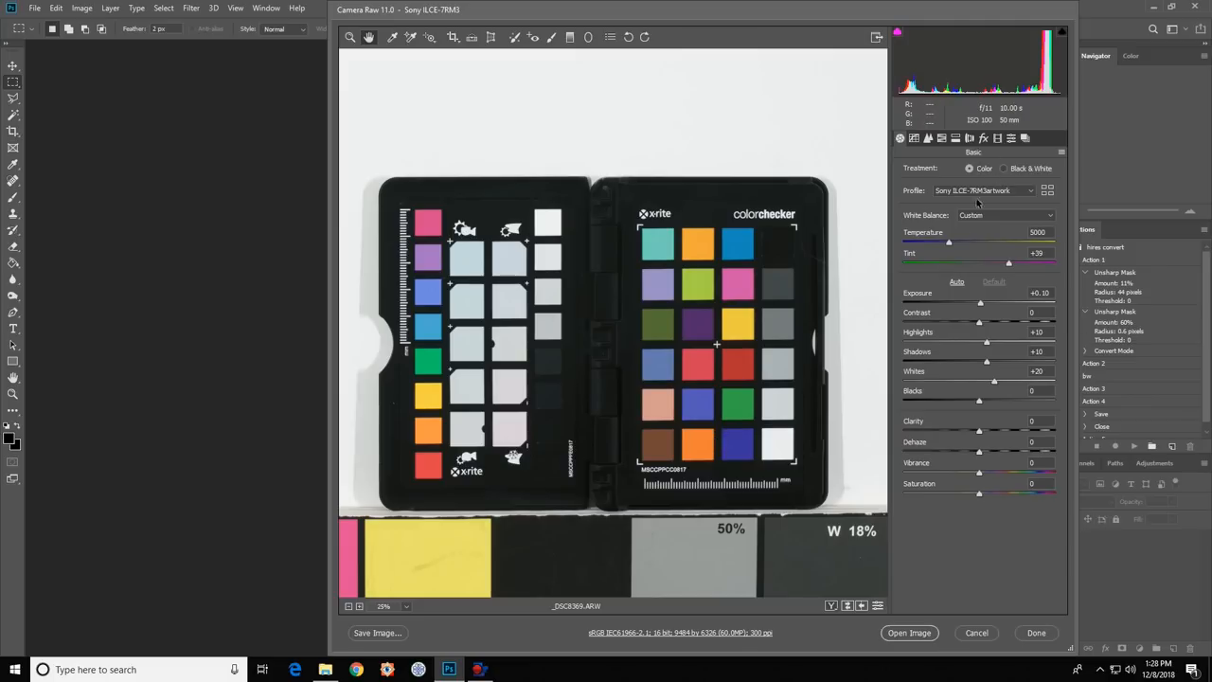
pyautogui.moveTo(971, 252)
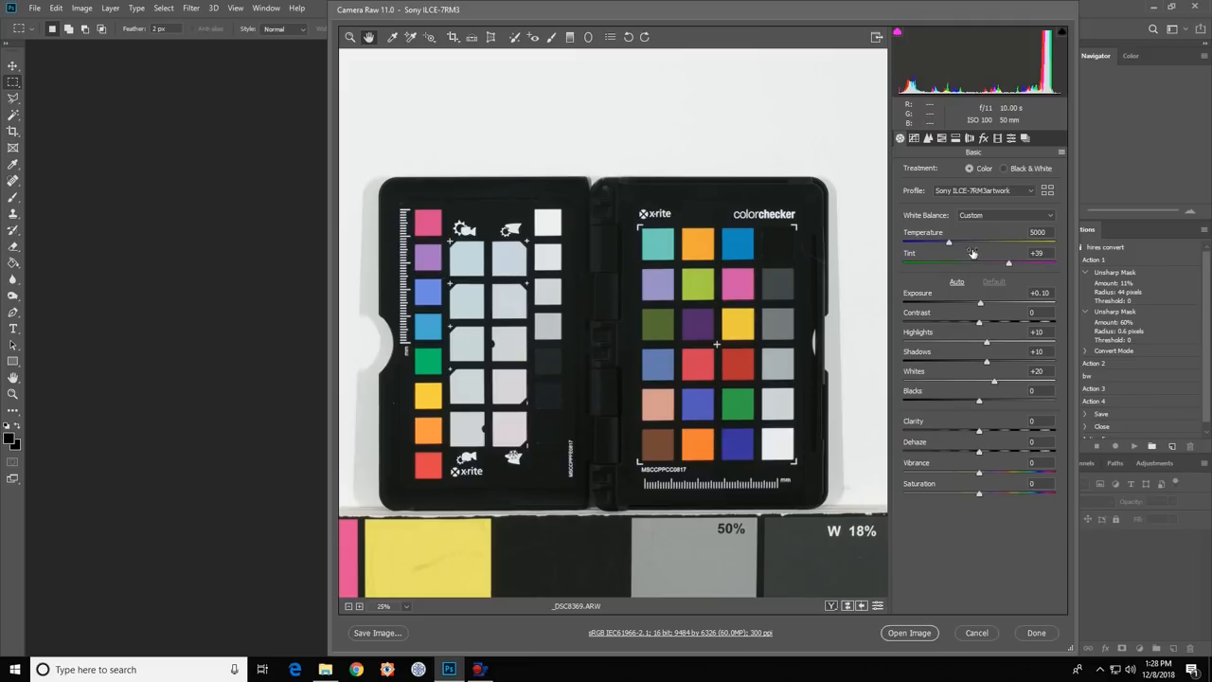
pyautogui.moveTo(969, 201)
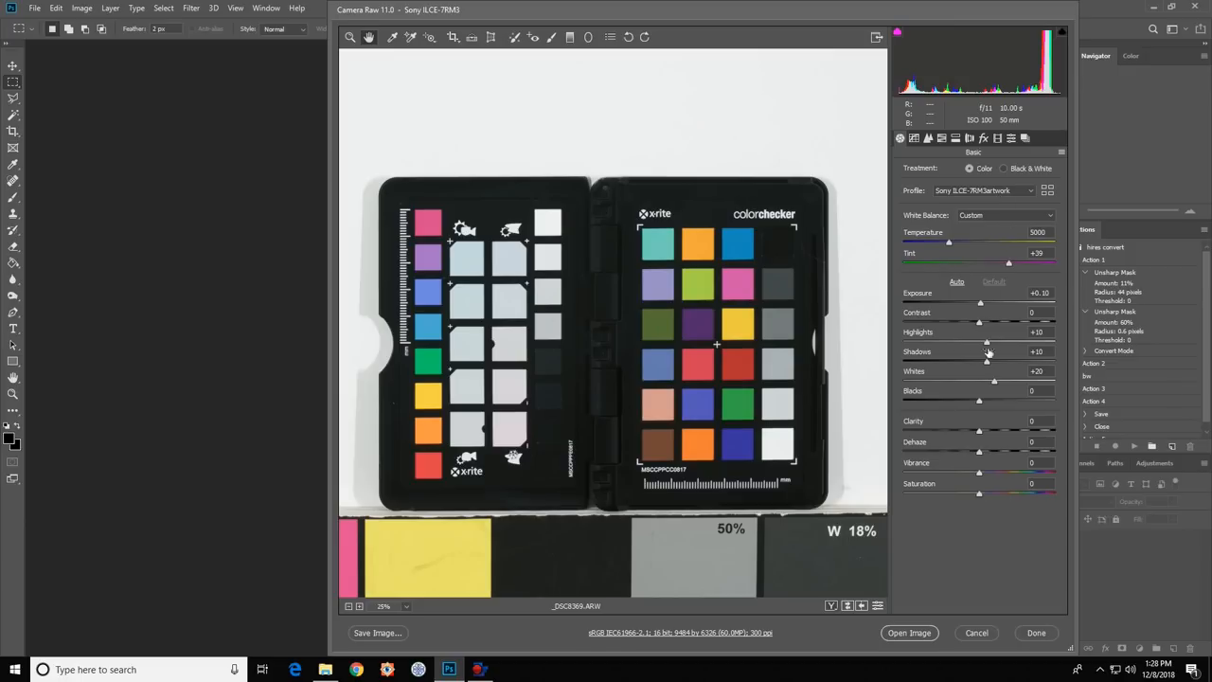
pyautogui.moveTo(785, 481)
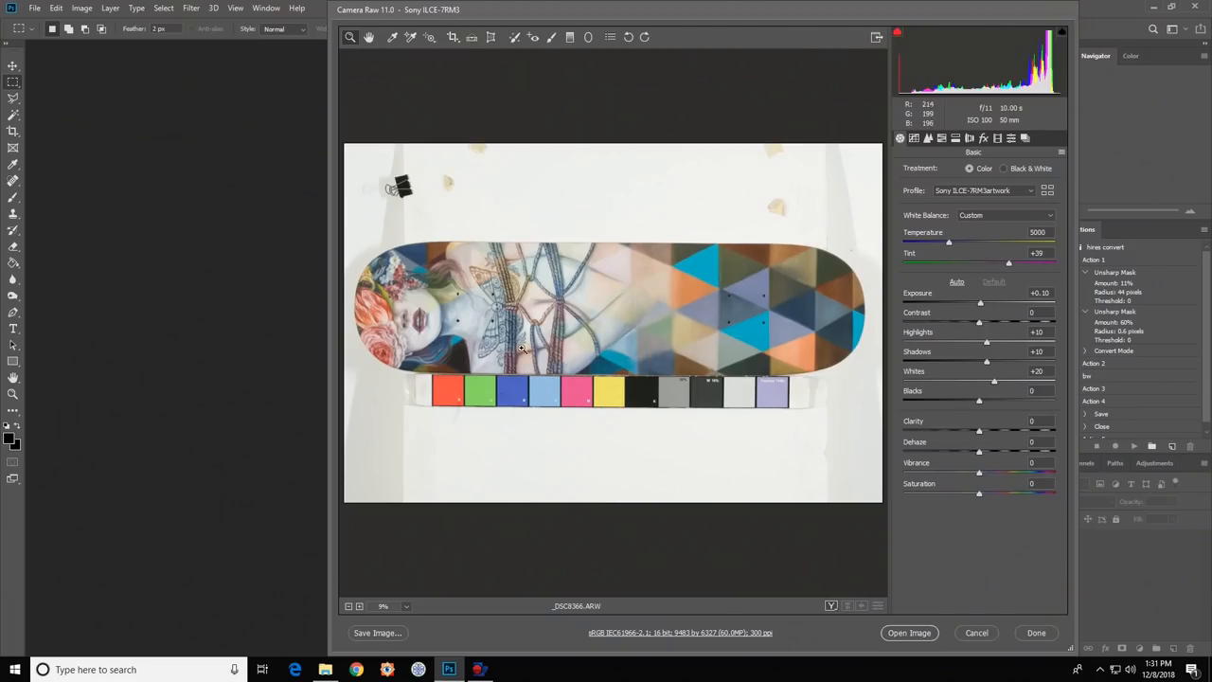
pyautogui.moveTo(807, 339)
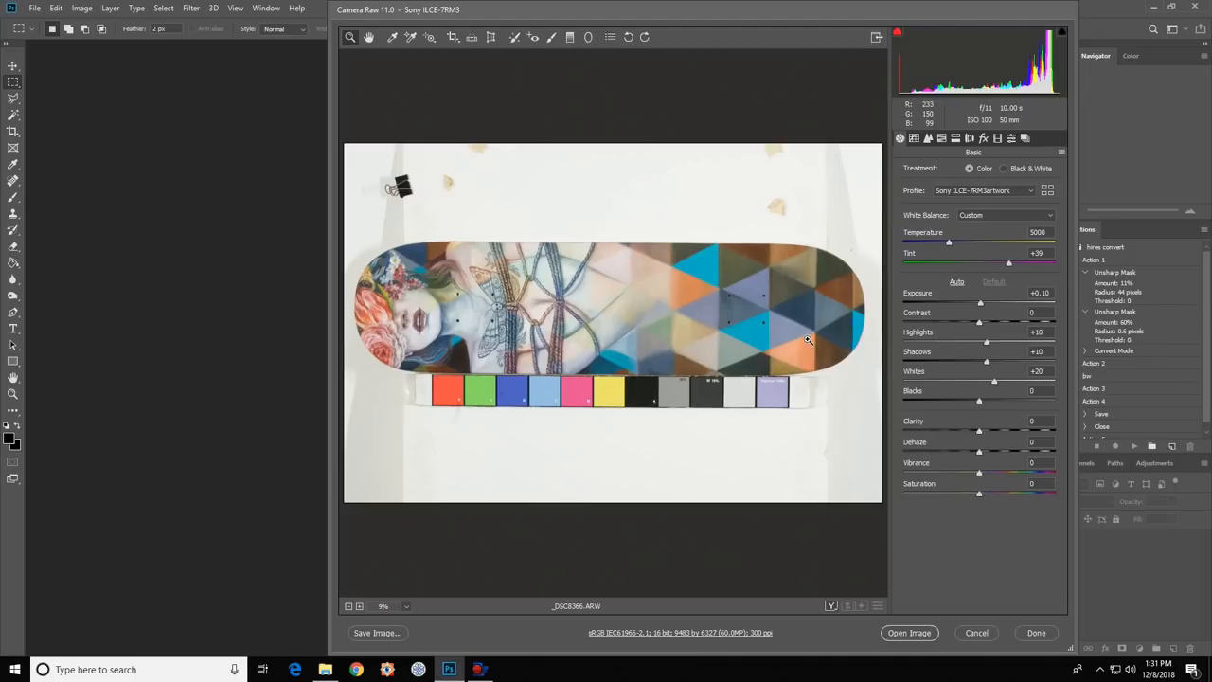
pyautogui.moveTo(996, 239)
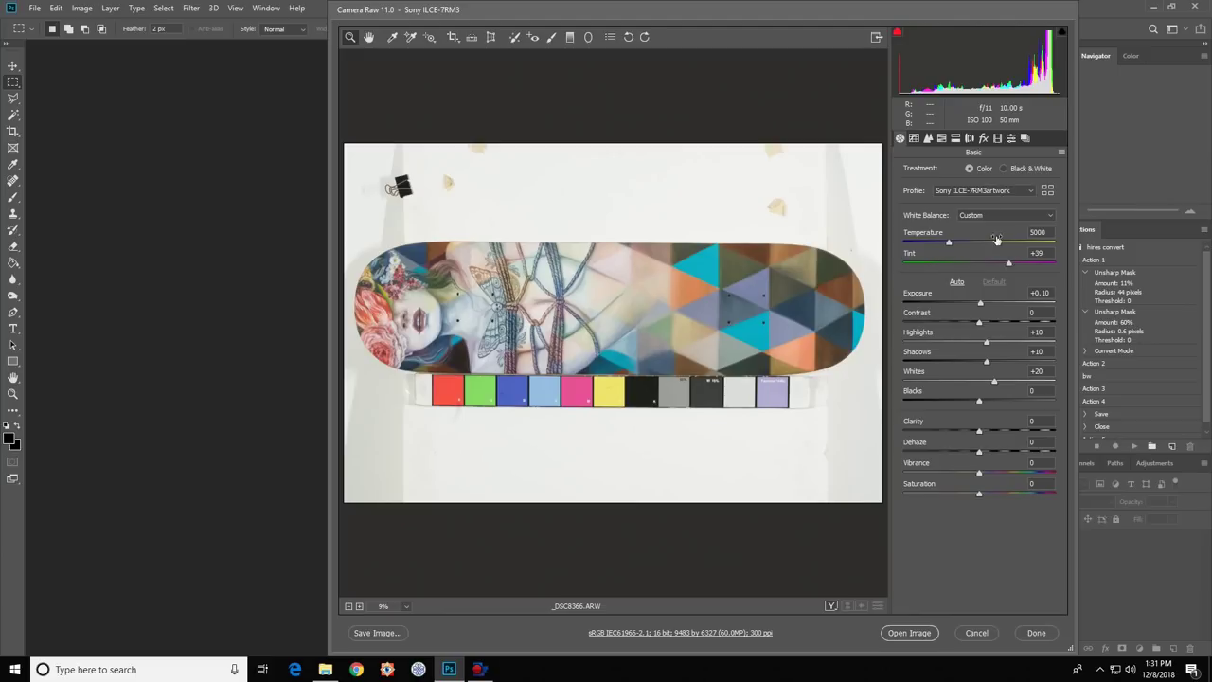
# - Show the HSL Luminance adjustments carried onto the skateboard deck photo
pyautogui.click(941, 138)
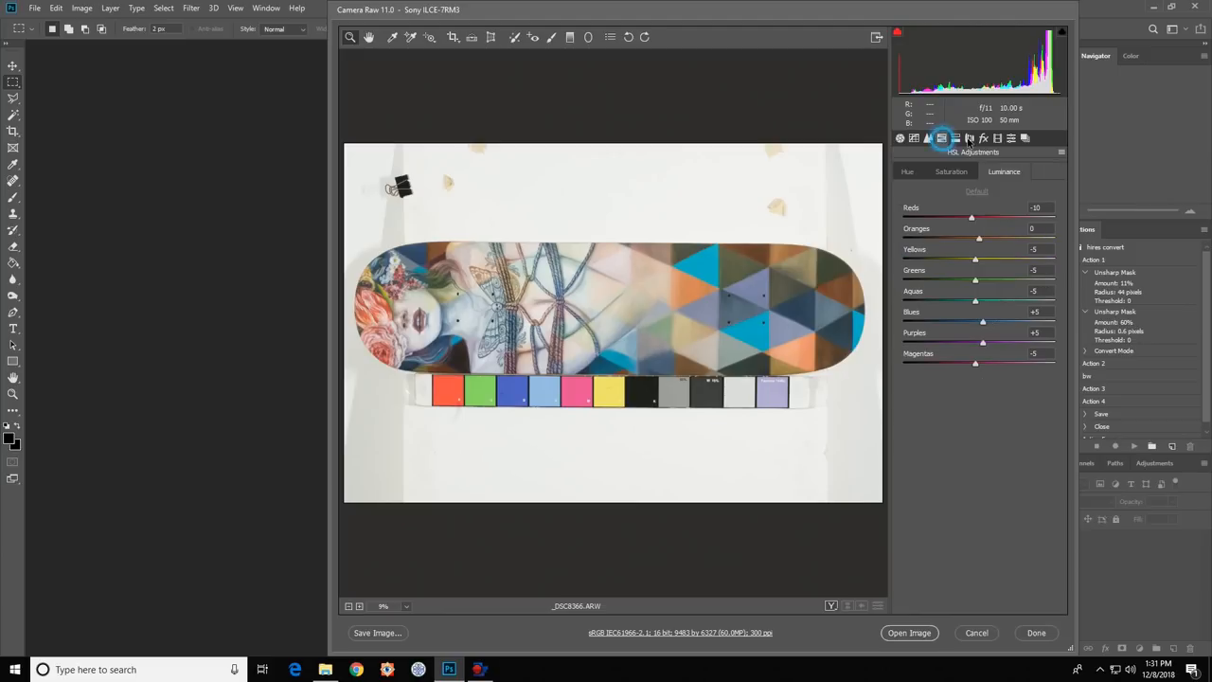